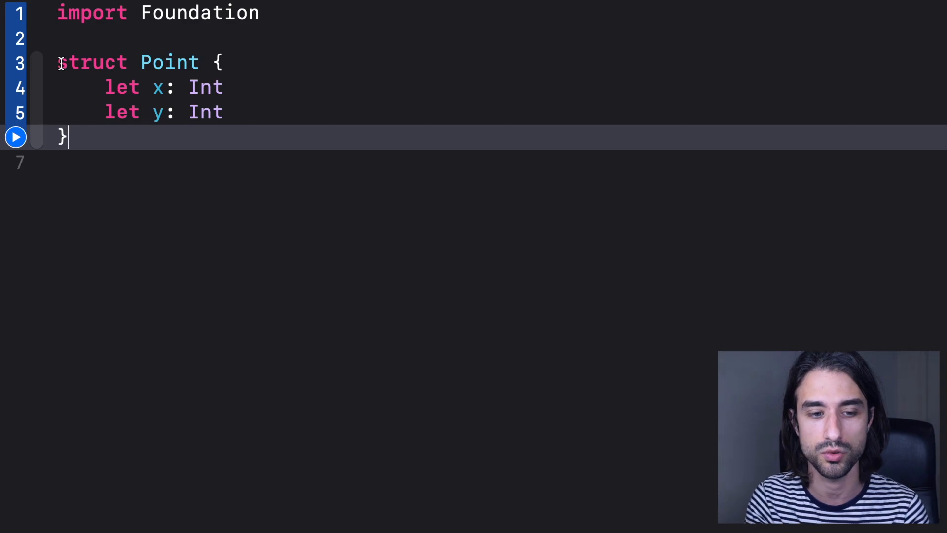
Create an instance with Point(x: 0, y: 0) below the struct and leave a blank line inside it.
key("Enter")
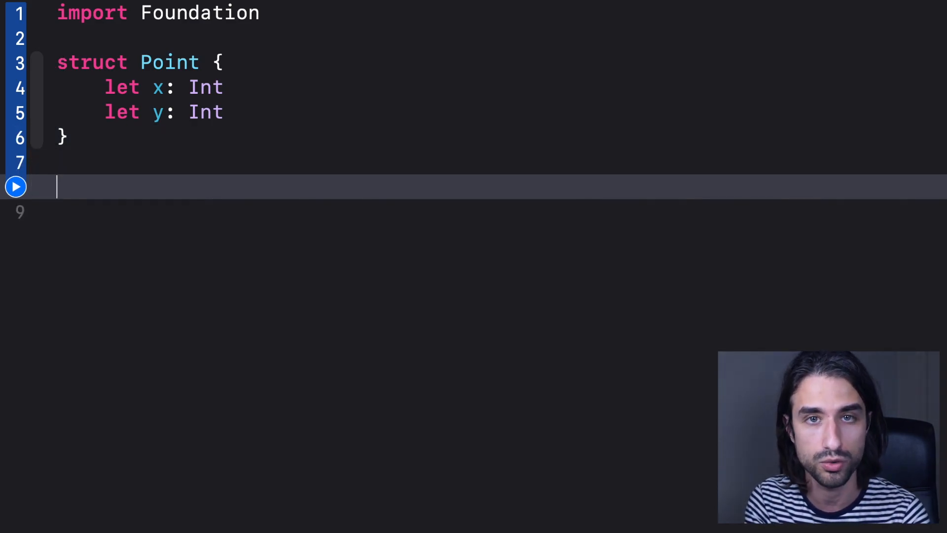
type("Point(x: Int, y: Int")
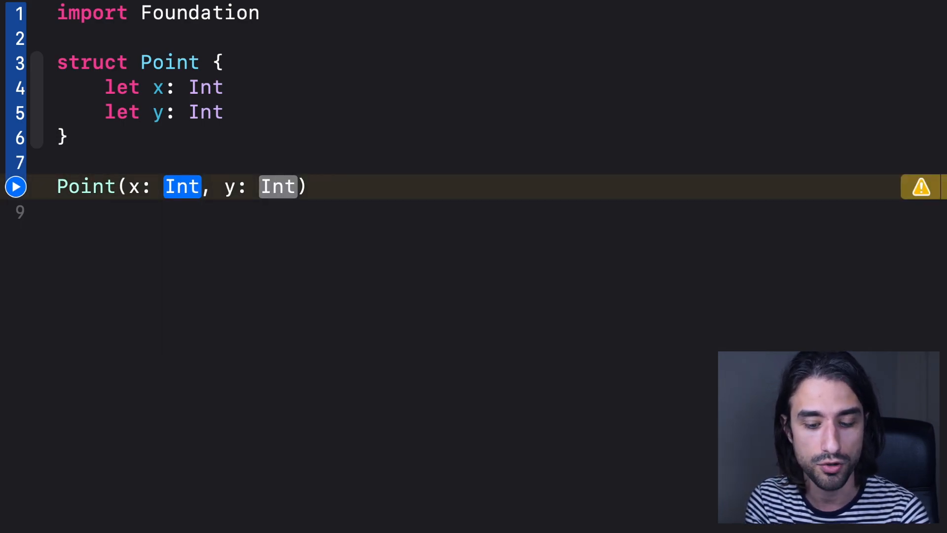
type("0")
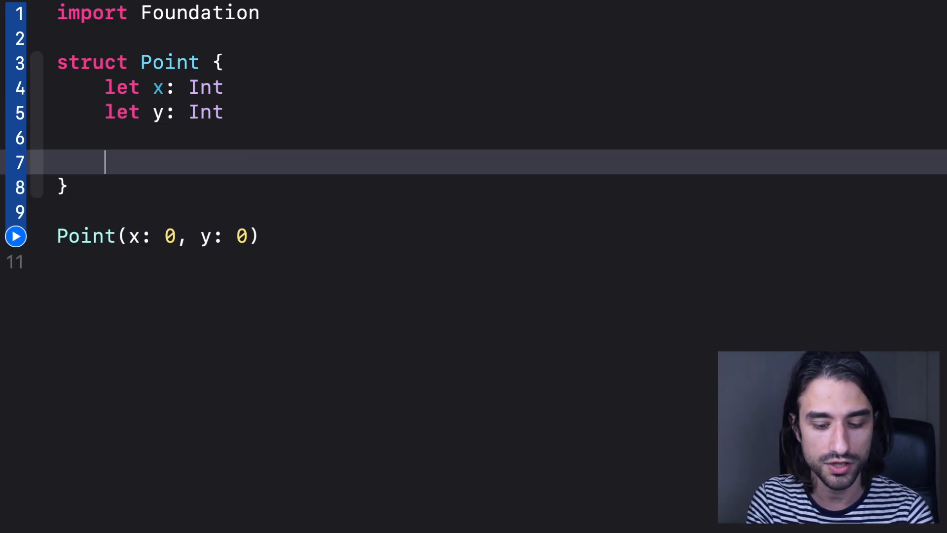
Write init() { self.x = 0; self.y = 0 } inside struct Point.
type("init(")
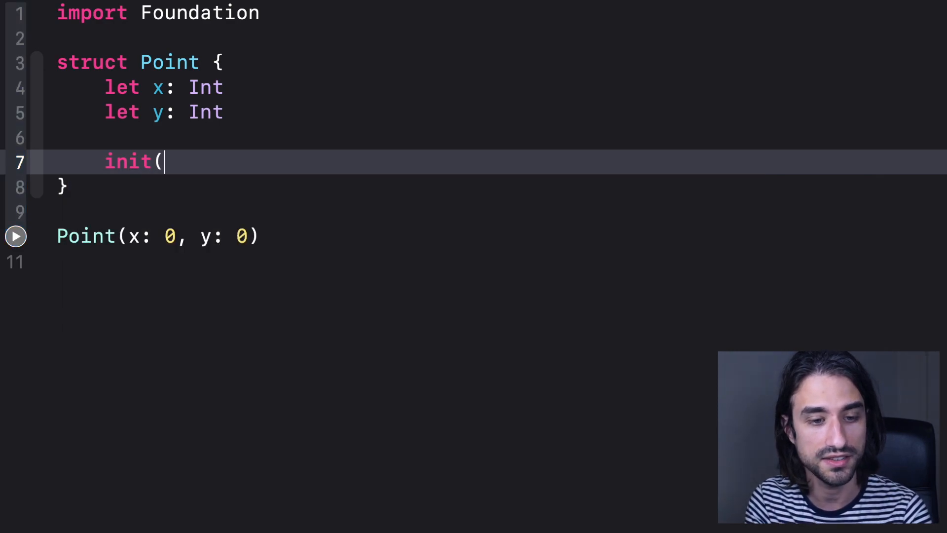
type(") {")
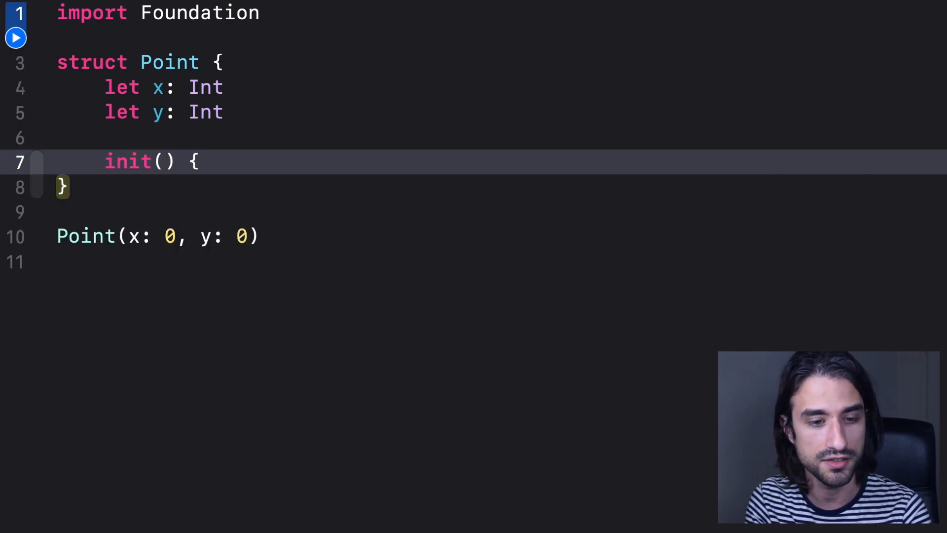
type("self")
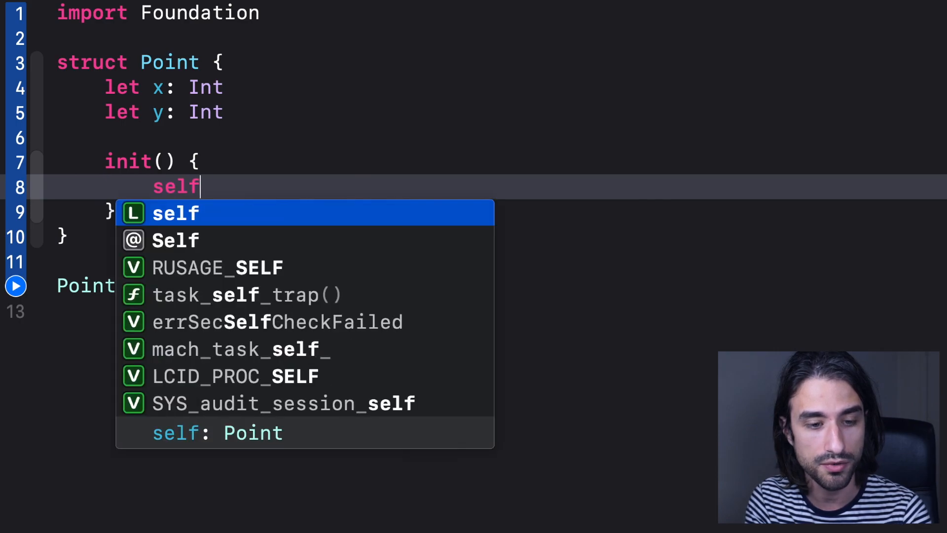
type(".x = 0")
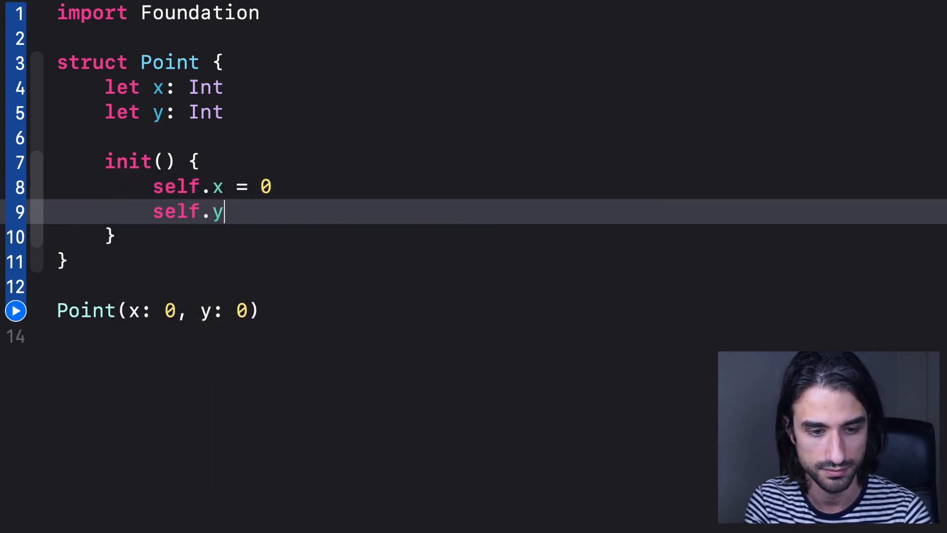
type("= 0")
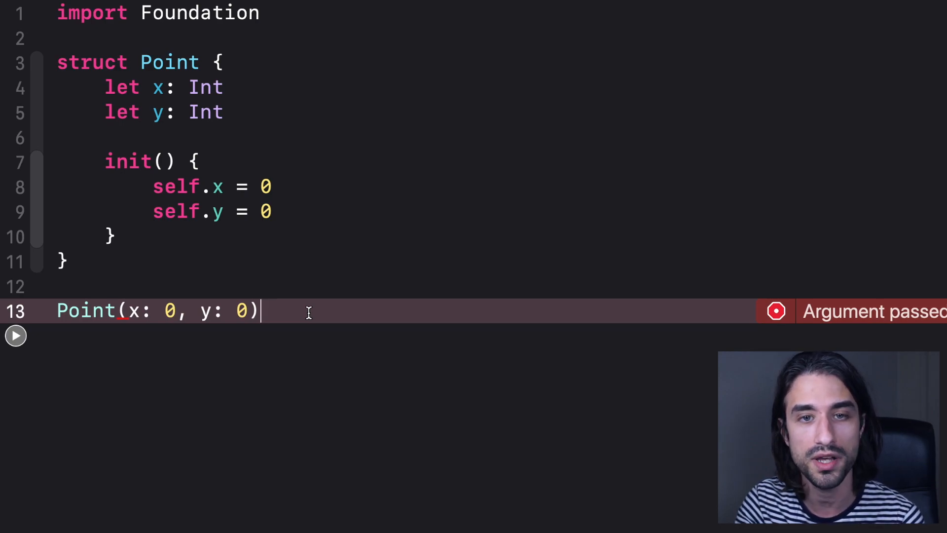
Select the whole zero-argument init block inside Point.
left_click(16, 311)
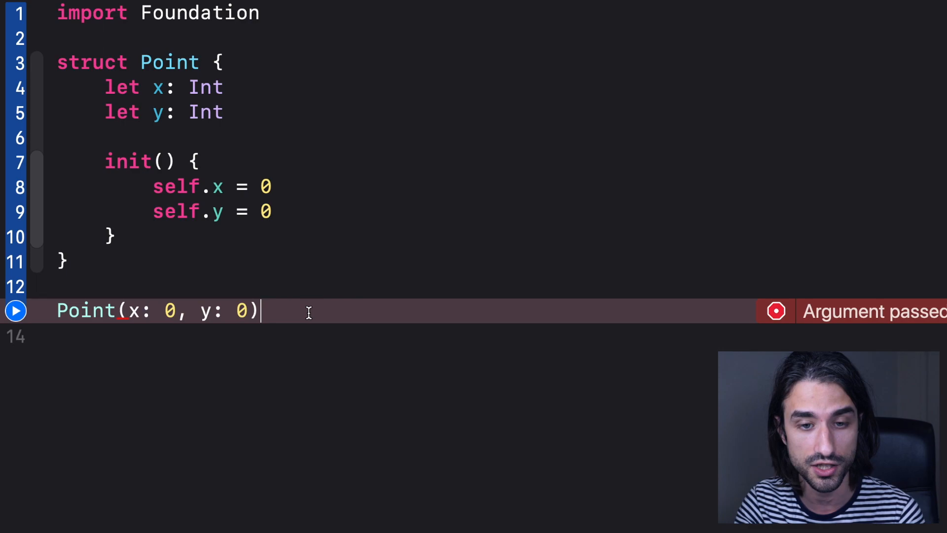
mouse_move(176, 239)
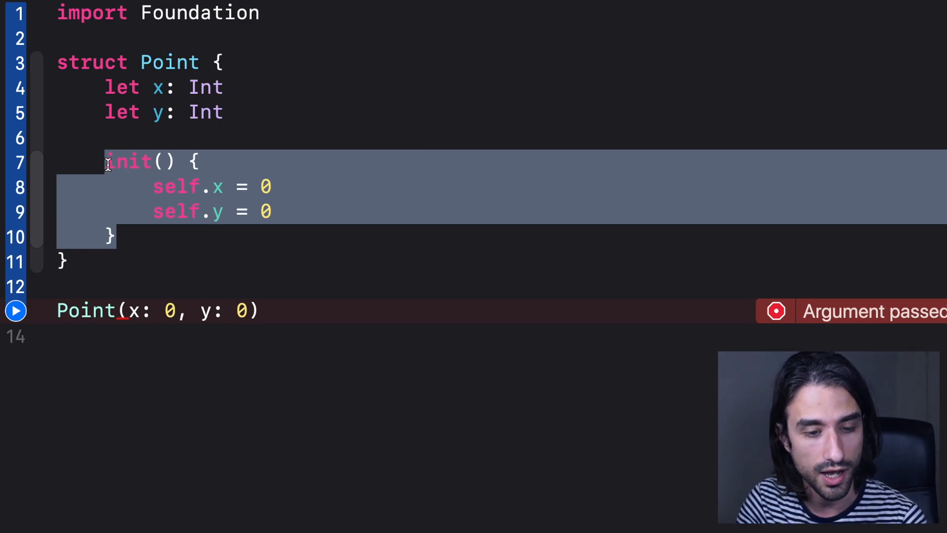
Cut the init out of the struct and place it in a new extension Point { }.
key("Delete")
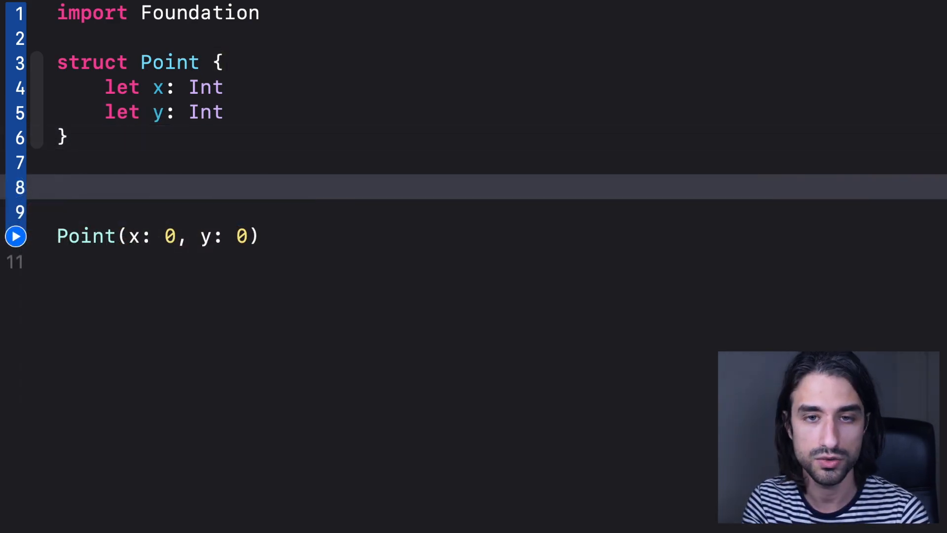
type("es")
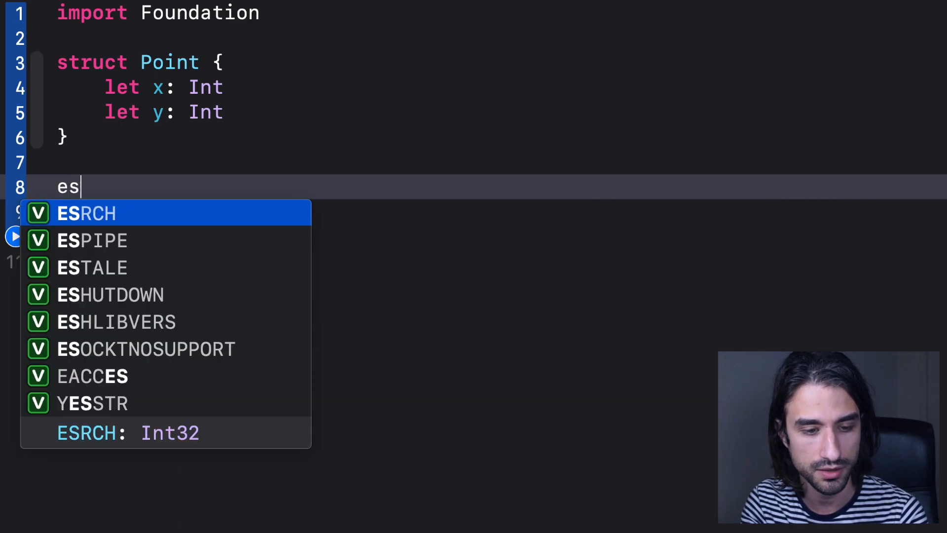
type("extension Point {")
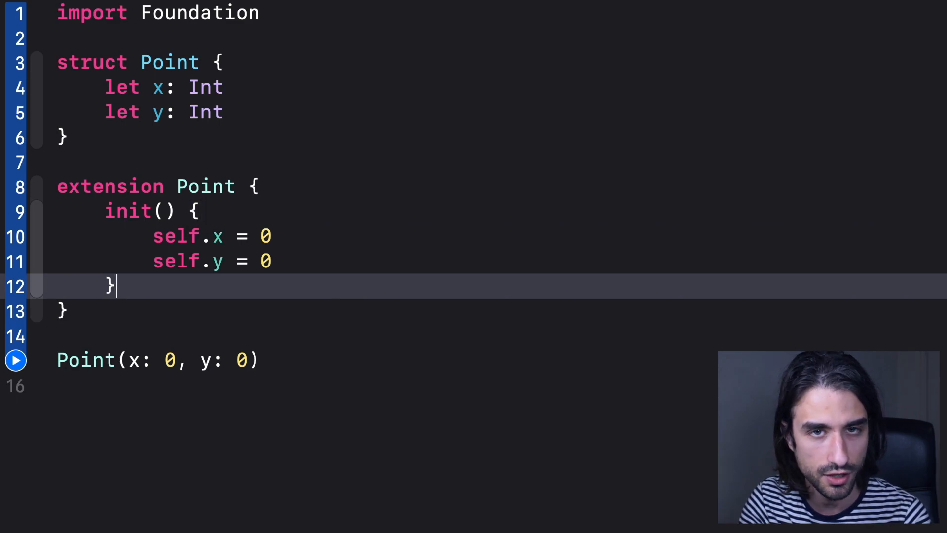
Start another Point call below the extension.
left_click(89, 336)
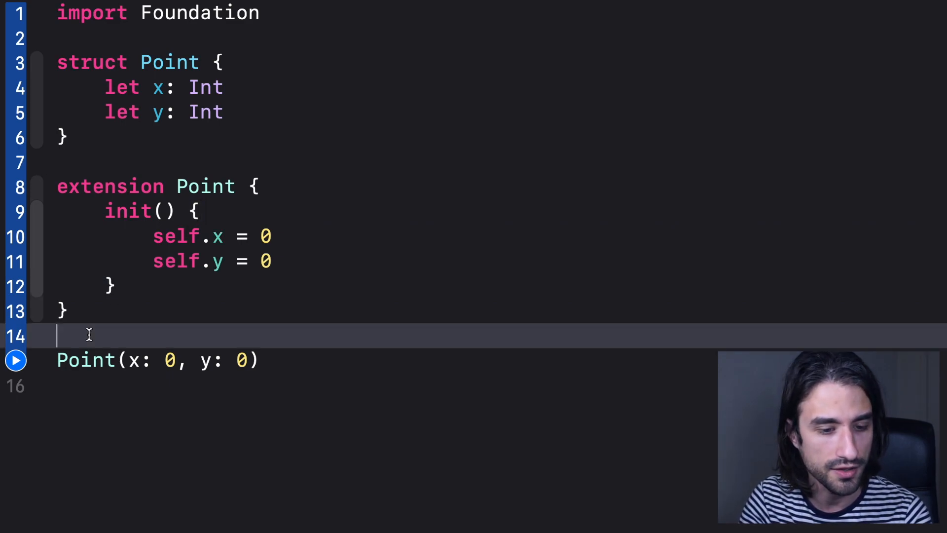
type("Point")
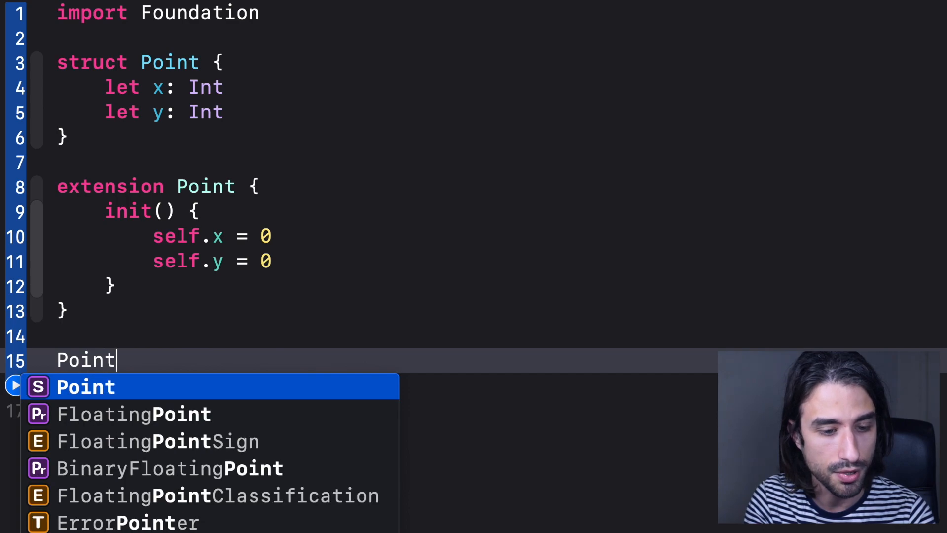